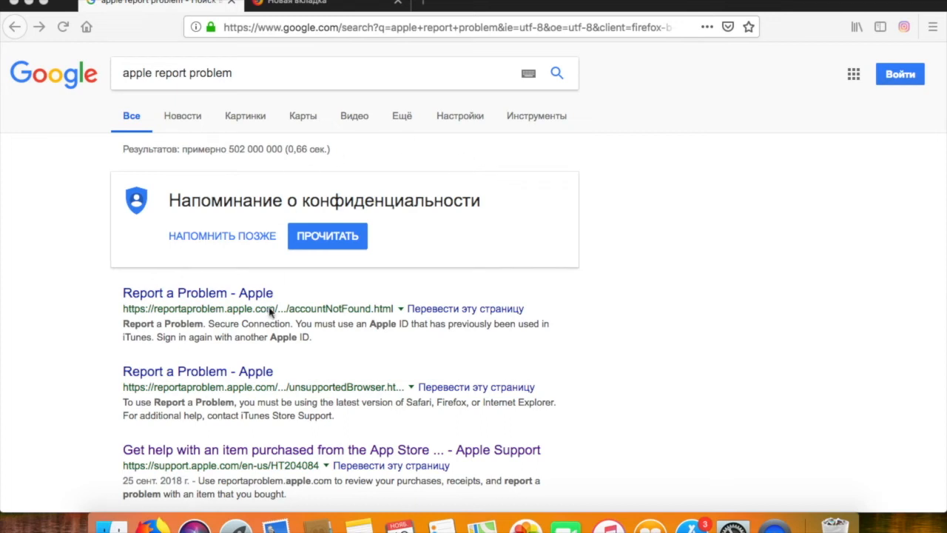
{"action": "mouse_move", "coordinate": [533, 314]}
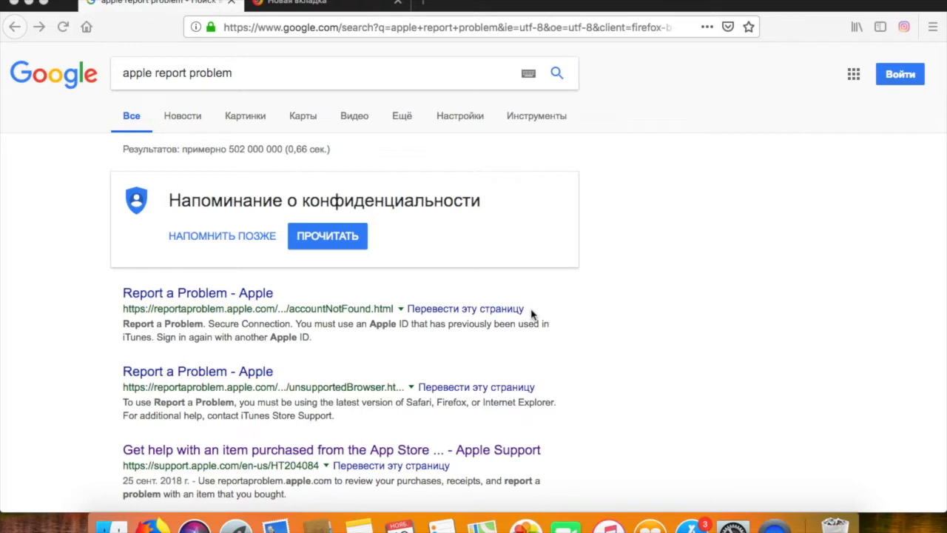
{"action": "mouse_move", "coordinate": [480, 302]}
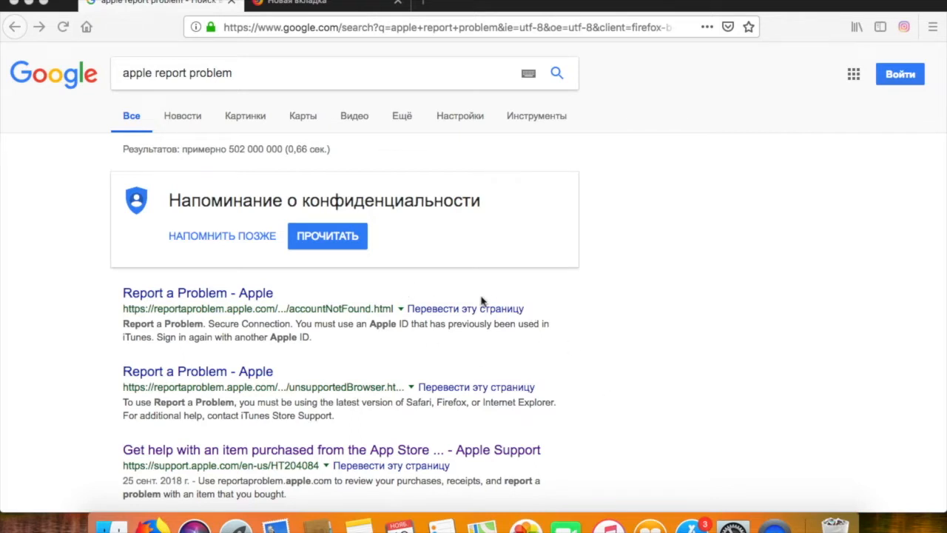
{"action": "mouse_move", "coordinate": [113, 264]}
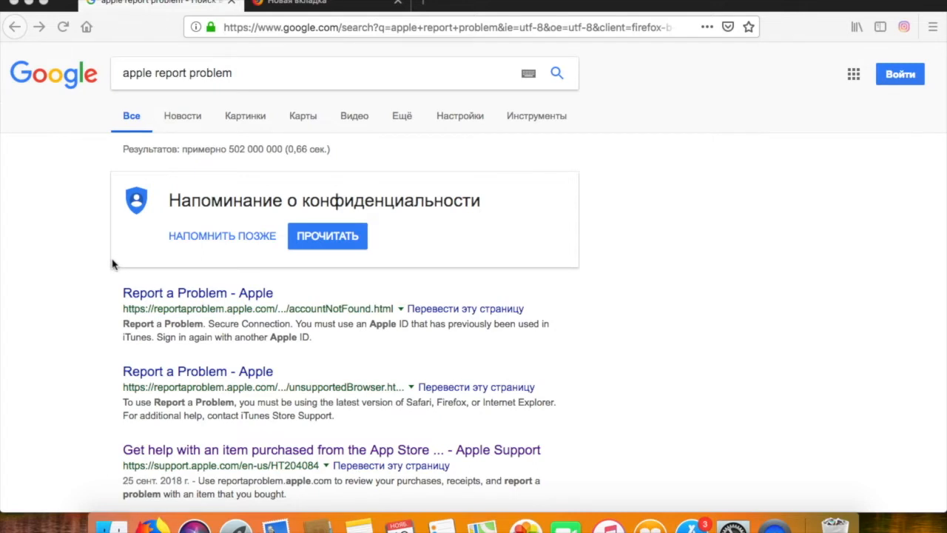
{"action": "mouse_move", "coordinate": [188, 354]}
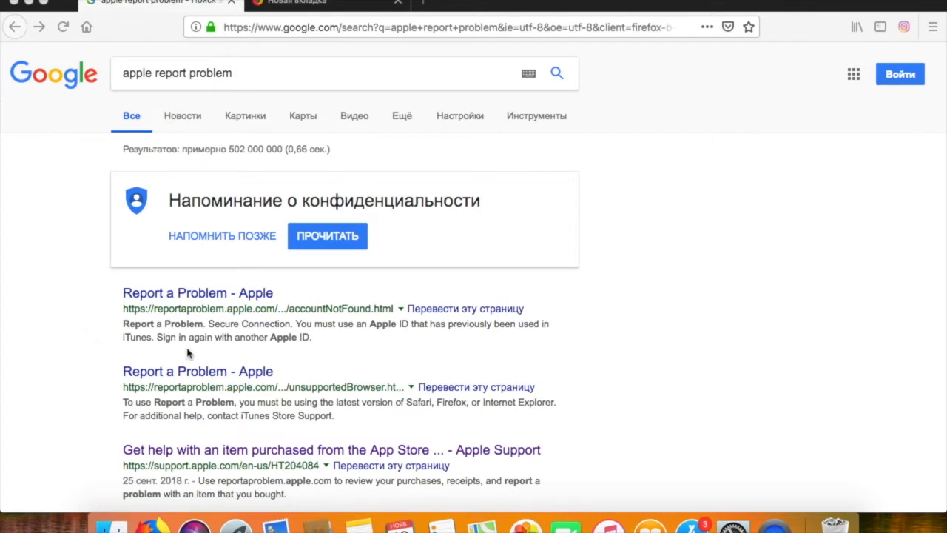
{"action": "mouse_move", "coordinate": [108, 279]}
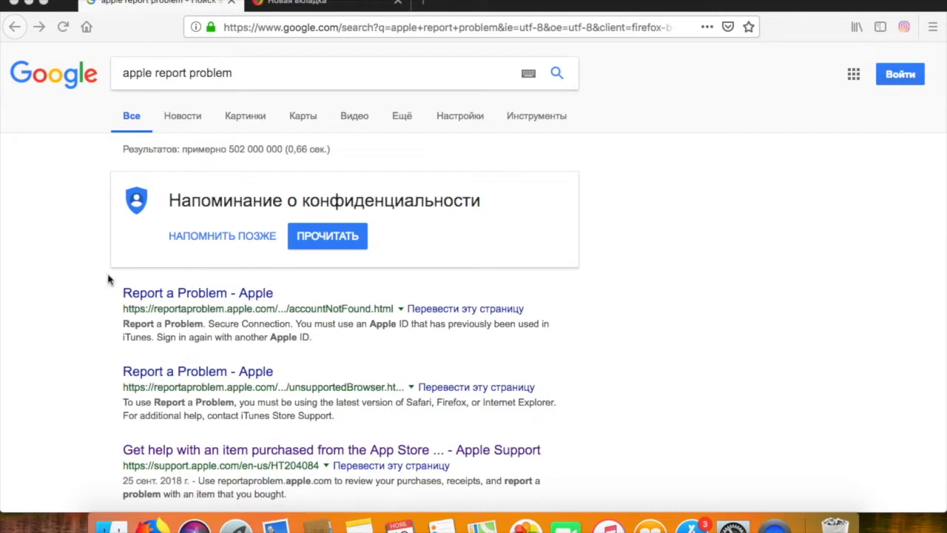
{"action": "mouse_move", "coordinate": [137, 244]}
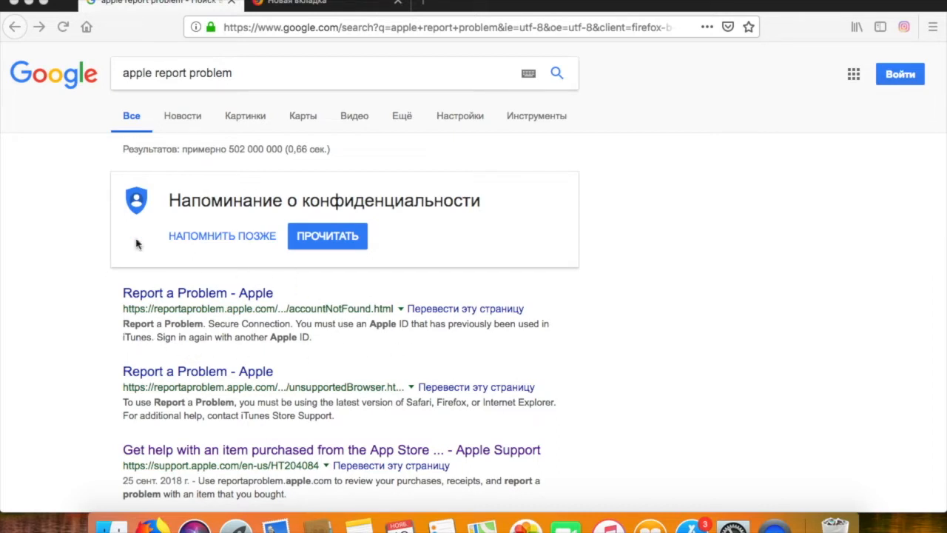
{"action": "mouse_move", "coordinate": [87, 282]}
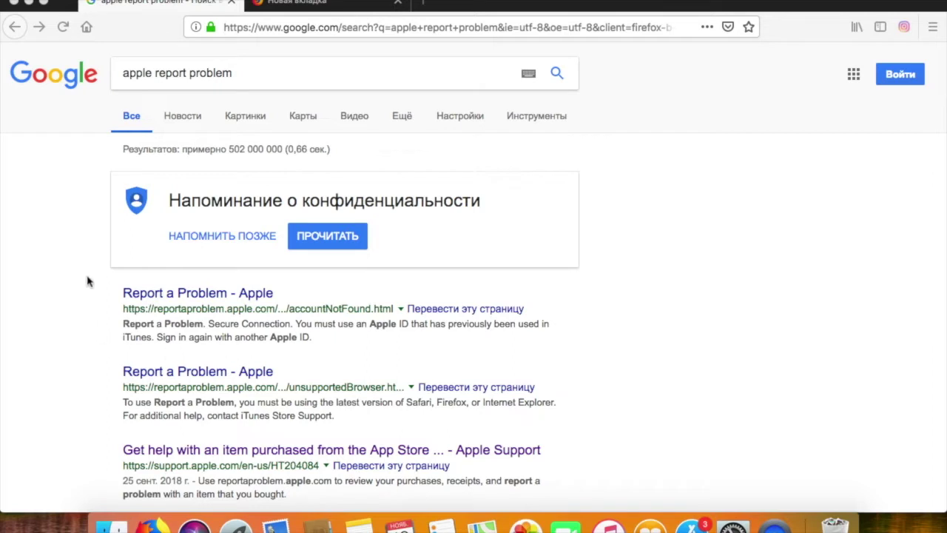
{"action": "mouse_move", "coordinate": [96, 305]}
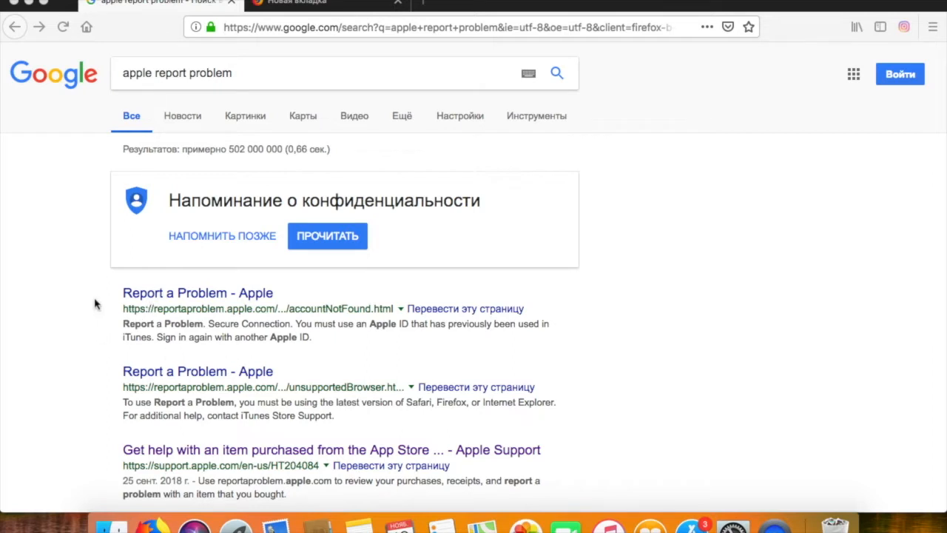
{"action": "mouse_move", "coordinate": [178, 239]}
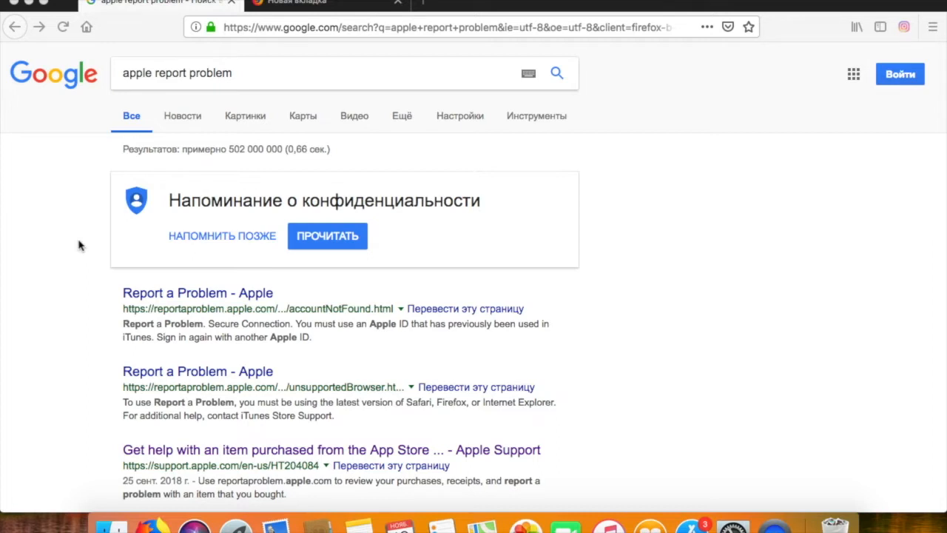
{"action": "mouse_move", "coordinate": [86, 213]}
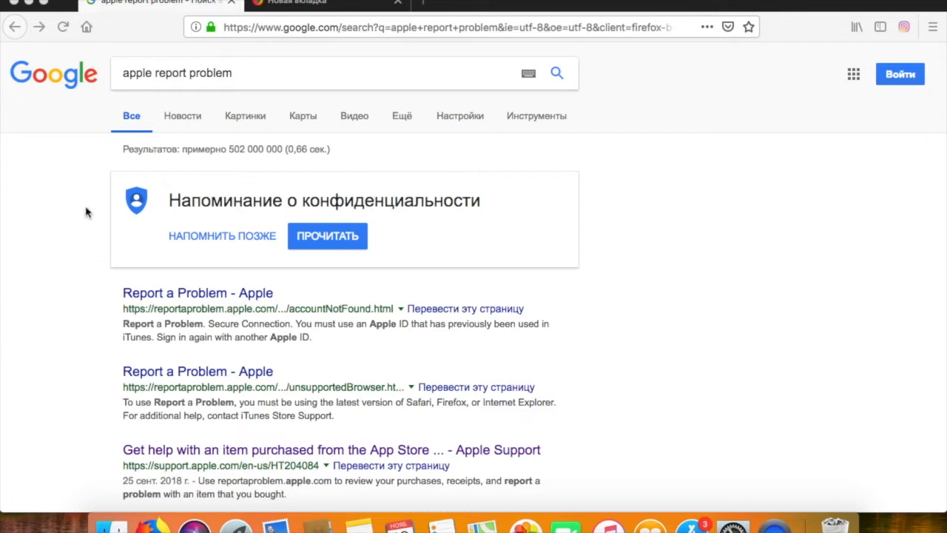
{"action": "mouse_move", "coordinate": [118, 299]}
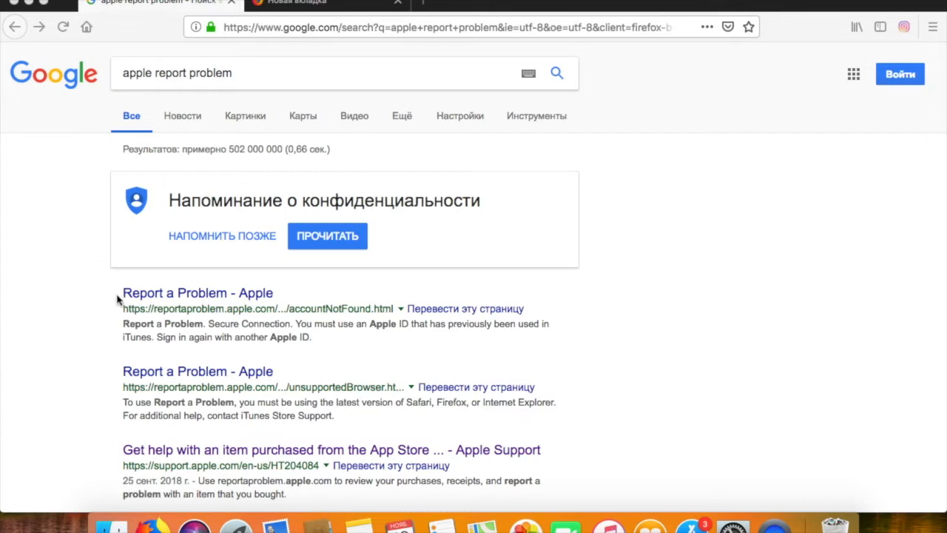
{"action": "mouse_move", "coordinate": [163, 315]}
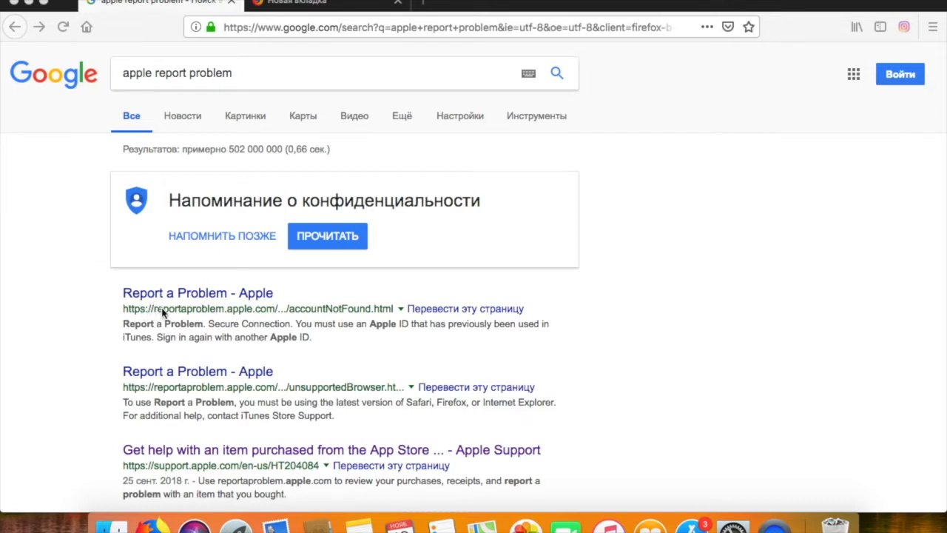
{"action": "mouse_move", "coordinate": [252, 308]}
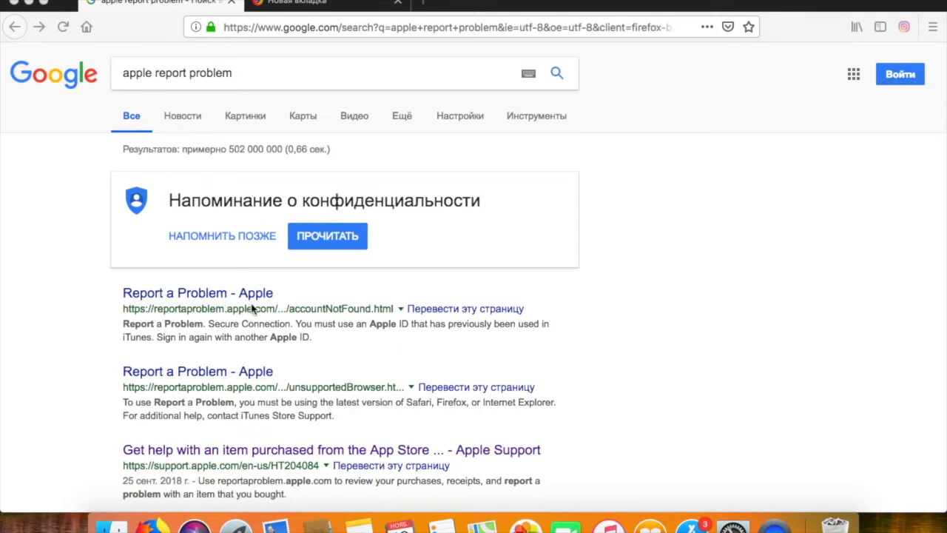
{"action": "mouse_move", "coordinate": [211, 295]}
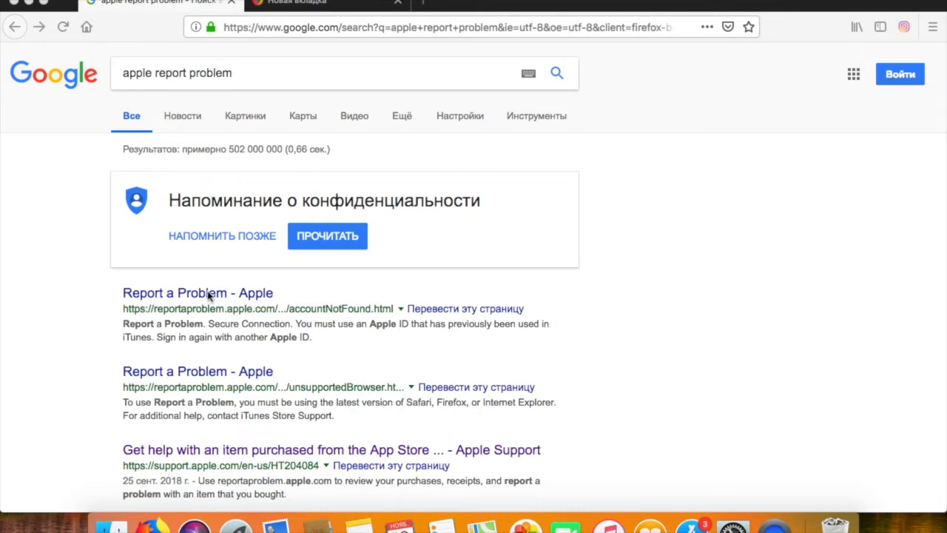
{"action": "mouse_move", "coordinate": [198, 292]}
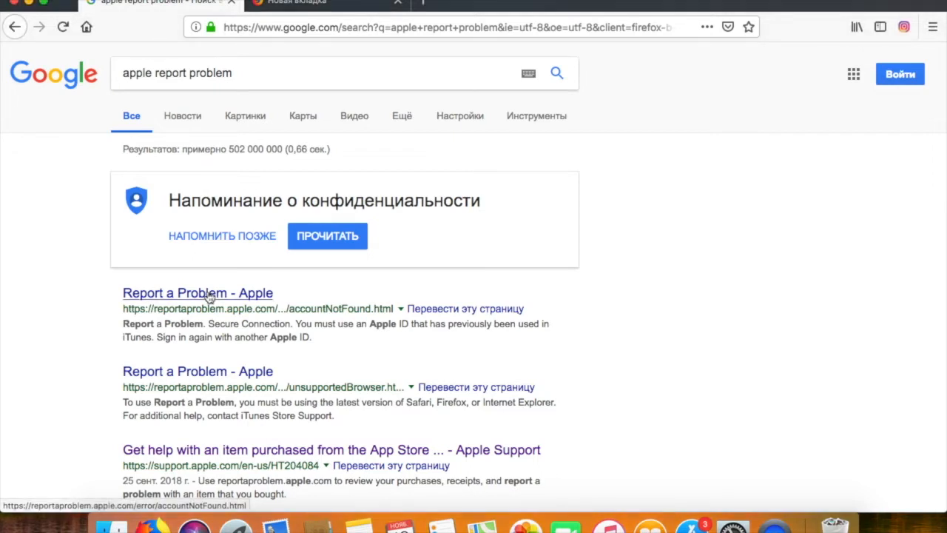
{"action": "left_click", "coordinate": [196, 293]}
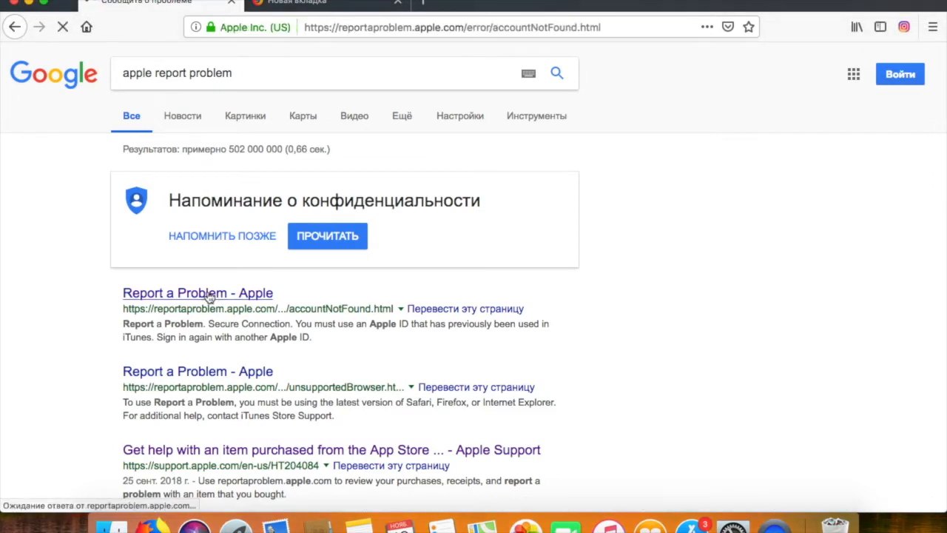
{"action": "left_click", "coordinate": [197, 292]}
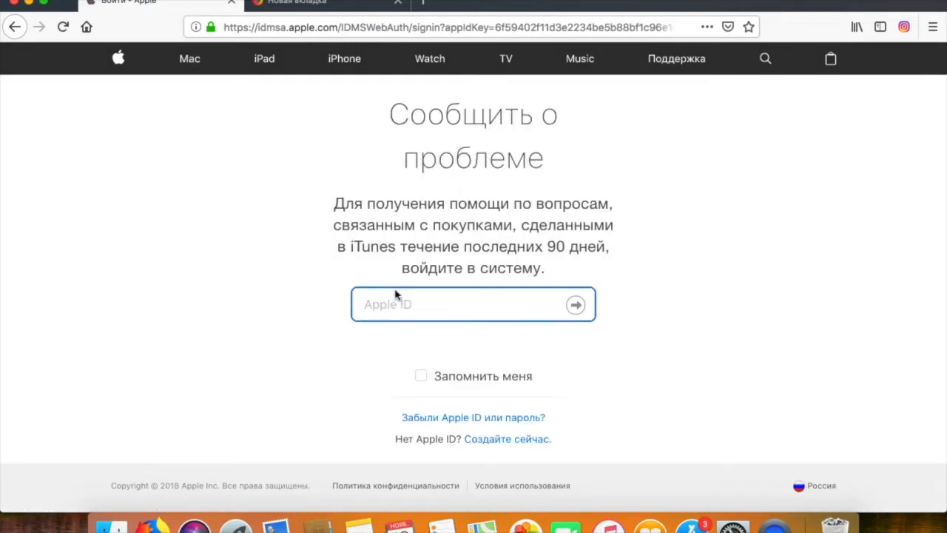
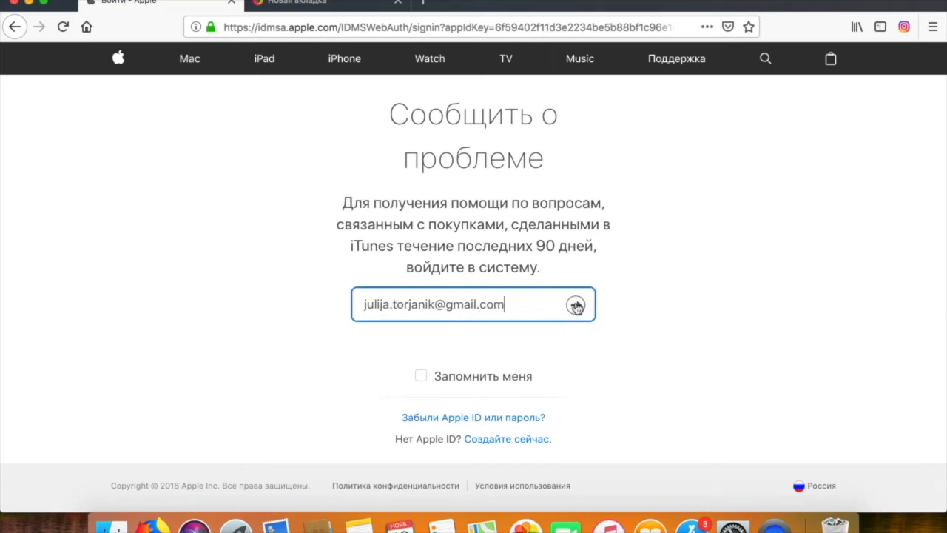
{"action": "left_click", "coordinate": [576, 304]}
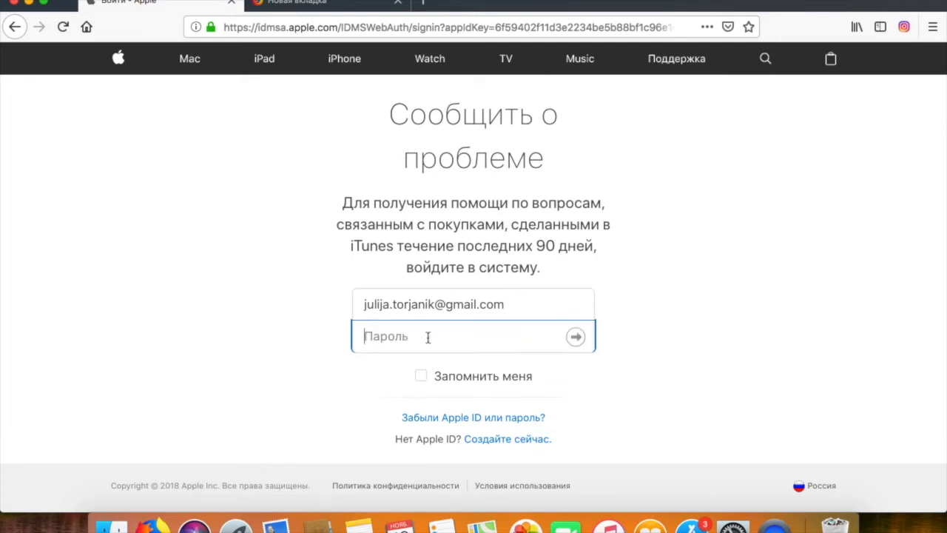
{"action": "type", "text": "•"}
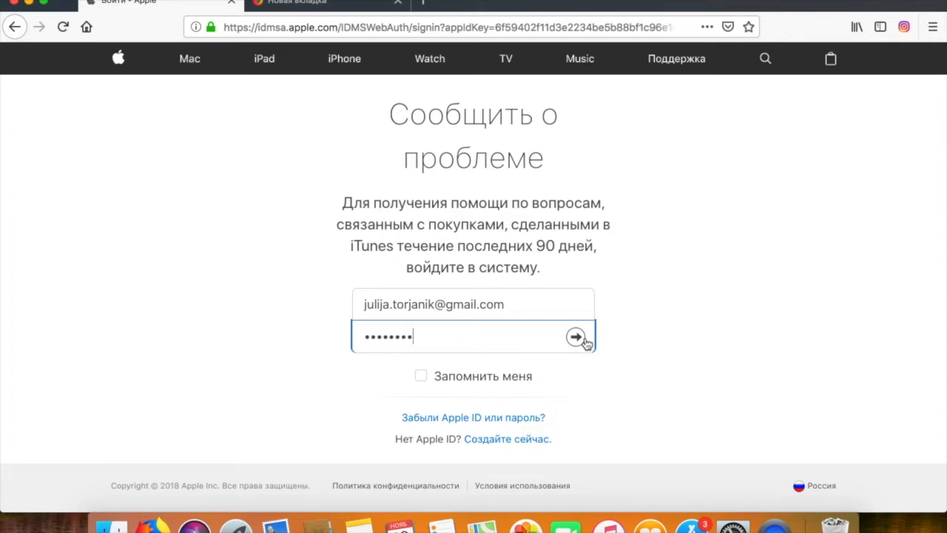
{"action": "left_click", "coordinate": [576, 337]}
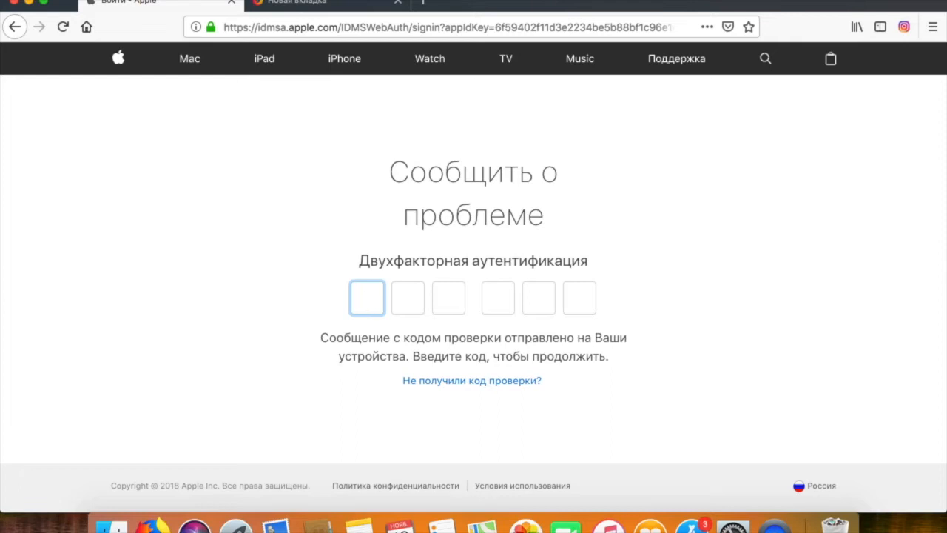
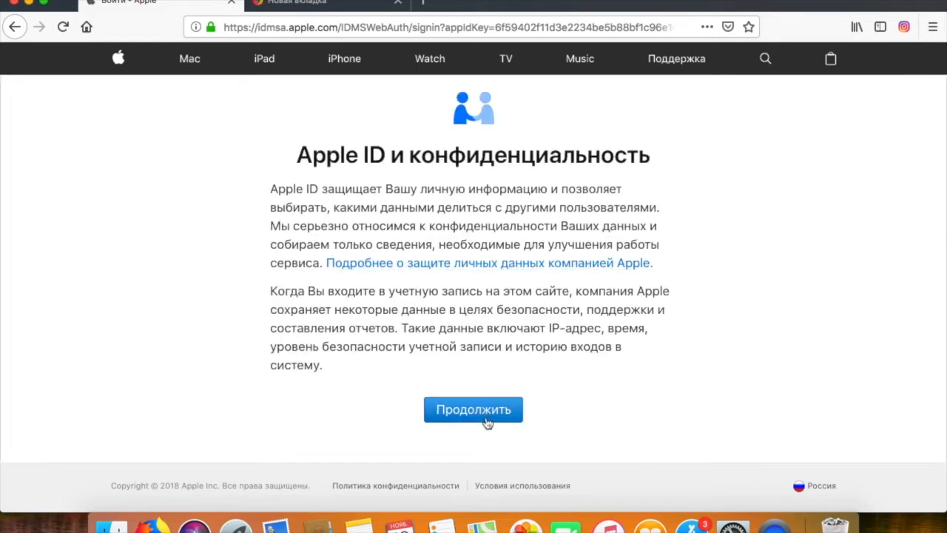
{"action": "left_click", "coordinate": [473, 409]}
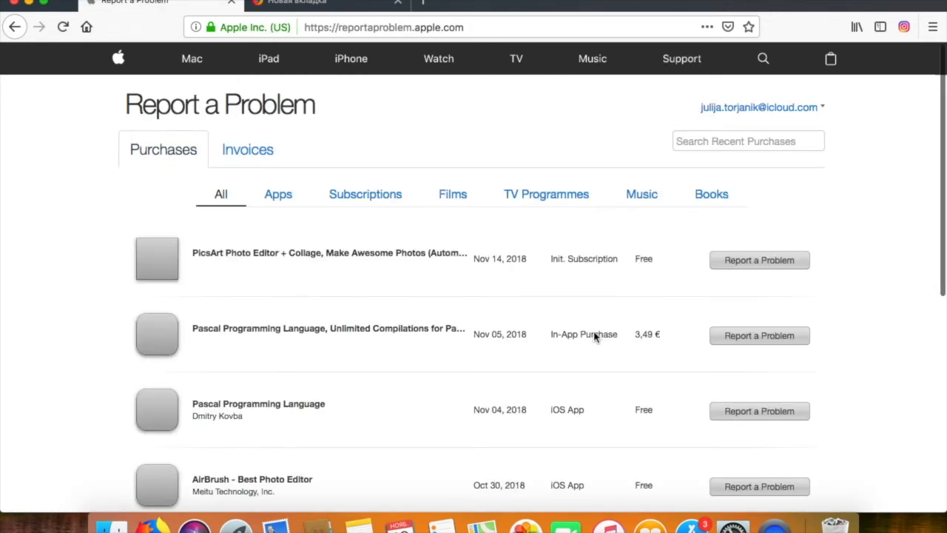
{"action": "mouse_move", "coordinate": [568, 232]}
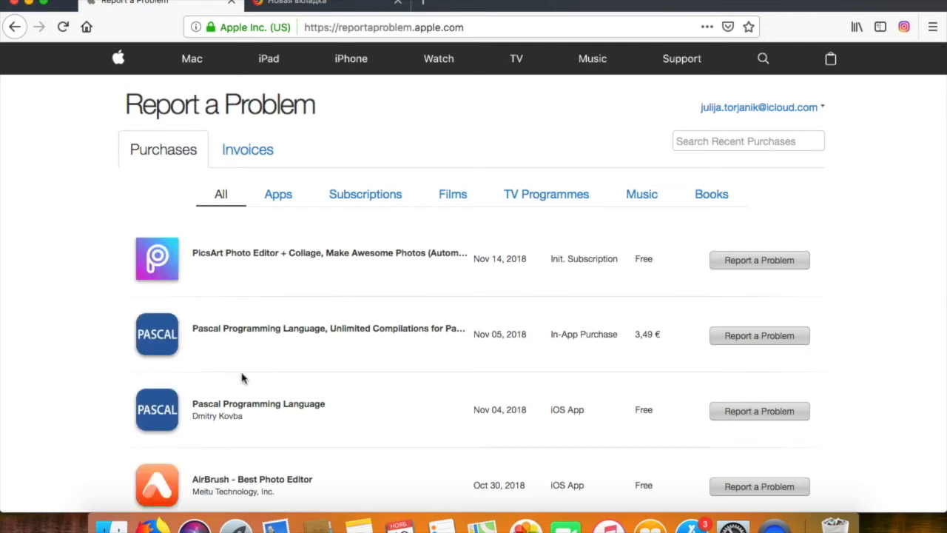
{"action": "mouse_move", "coordinate": [177, 355]}
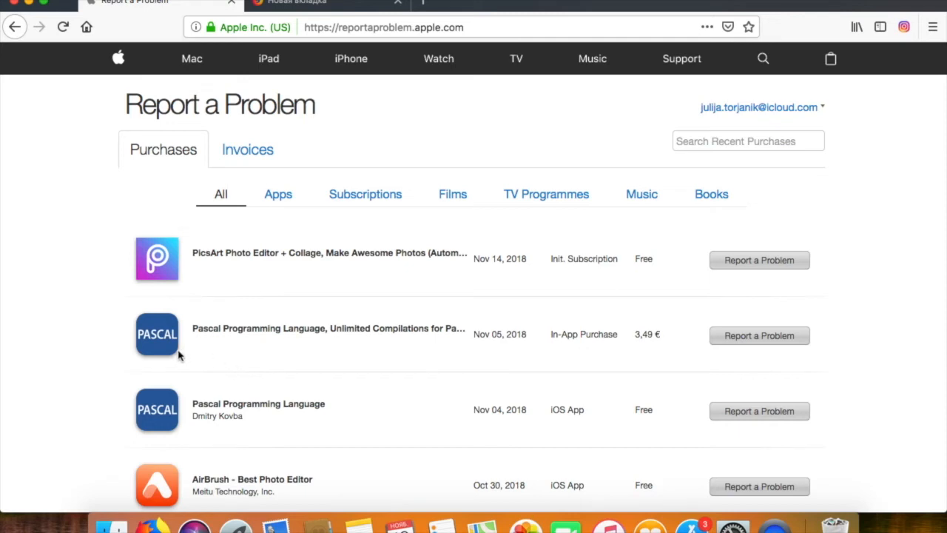
{"action": "mouse_move", "coordinate": [286, 332]}
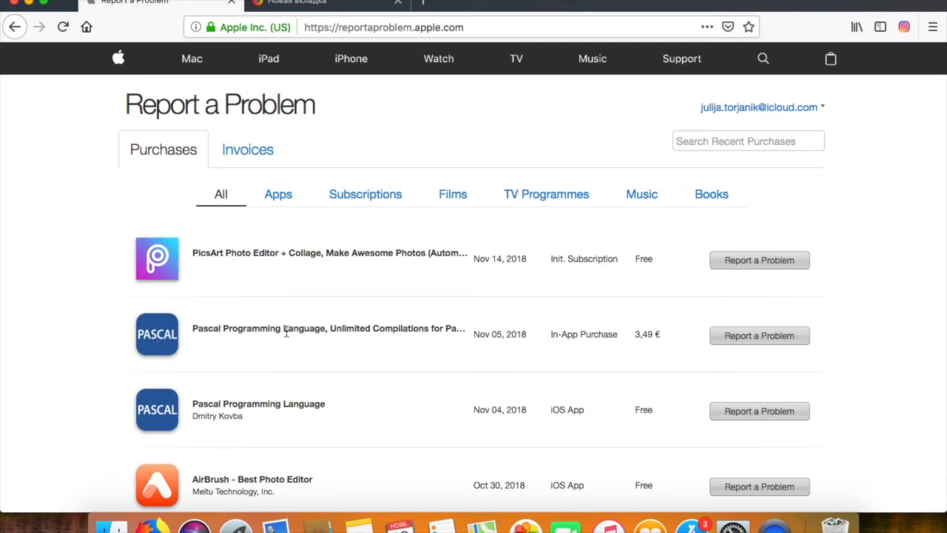
{"action": "mouse_move", "coordinate": [307, 339]}
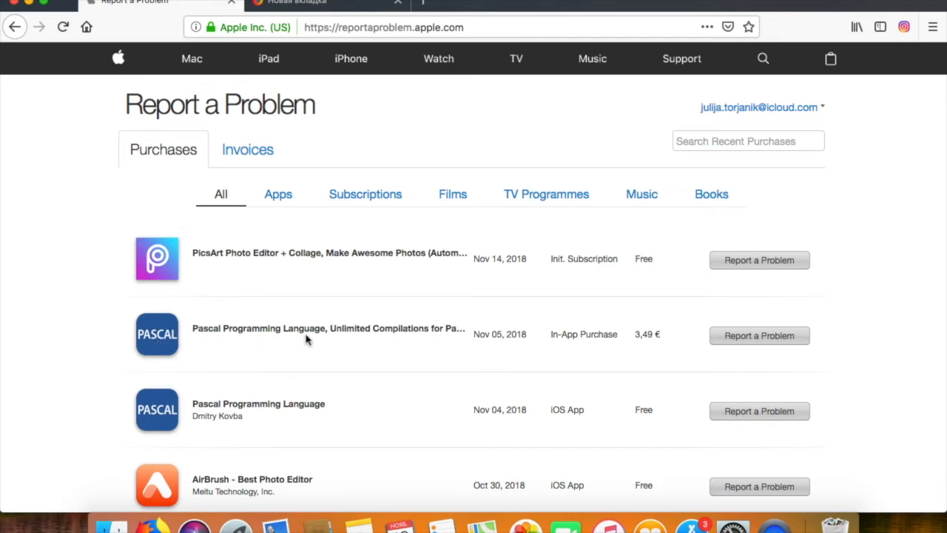
{"action": "mouse_move", "coordinate": [500, 363]}
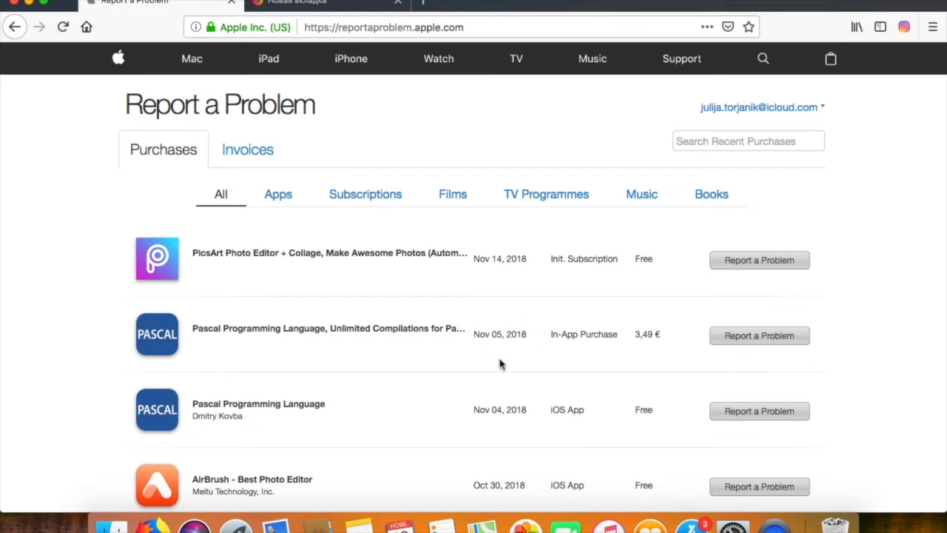
{"action": "mouse_move", "coordinate": [556, 331]}
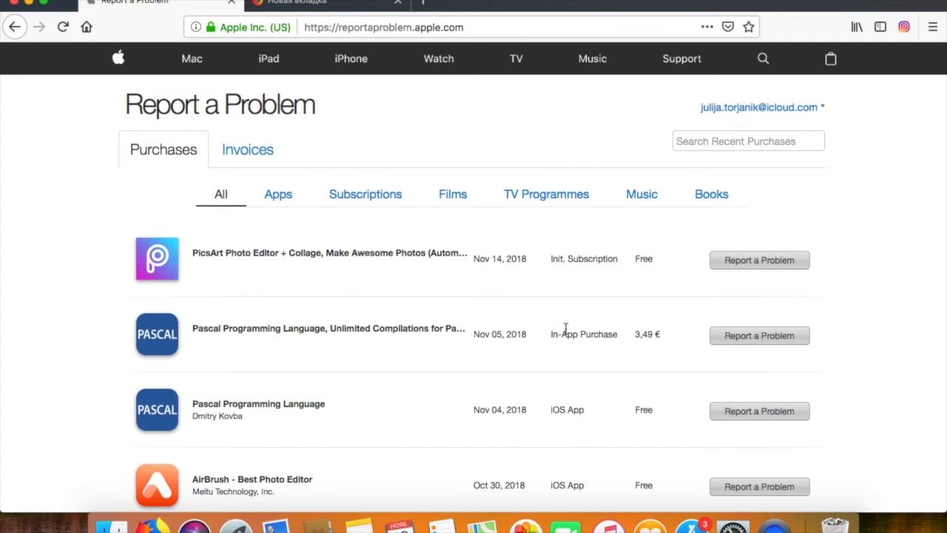
Step: Report the 3,49 € Pascal purchase with reason 'I would like to cancel this purchase' and cancel it
{"action": "left_click", "coordinate": [759, 335]}
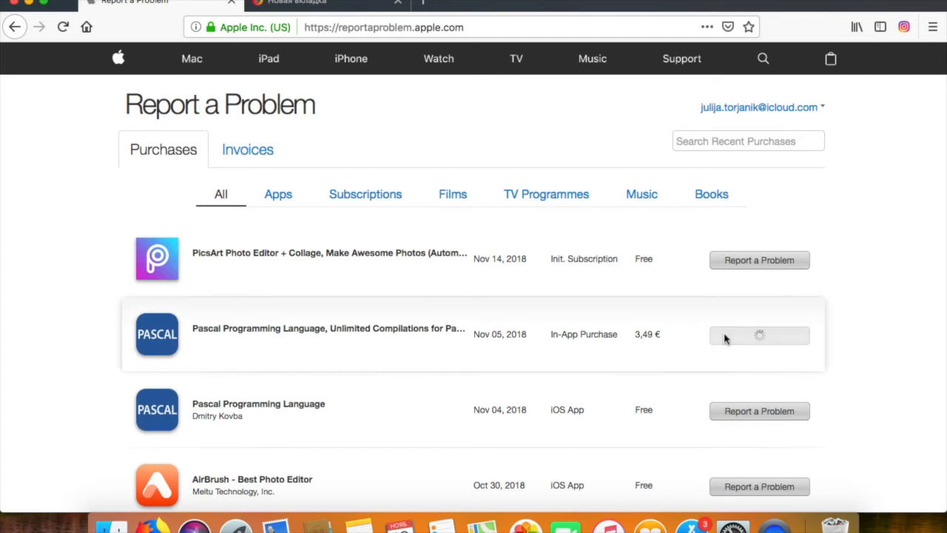
{"action": "left_click", "coordinate": [759, 335]}
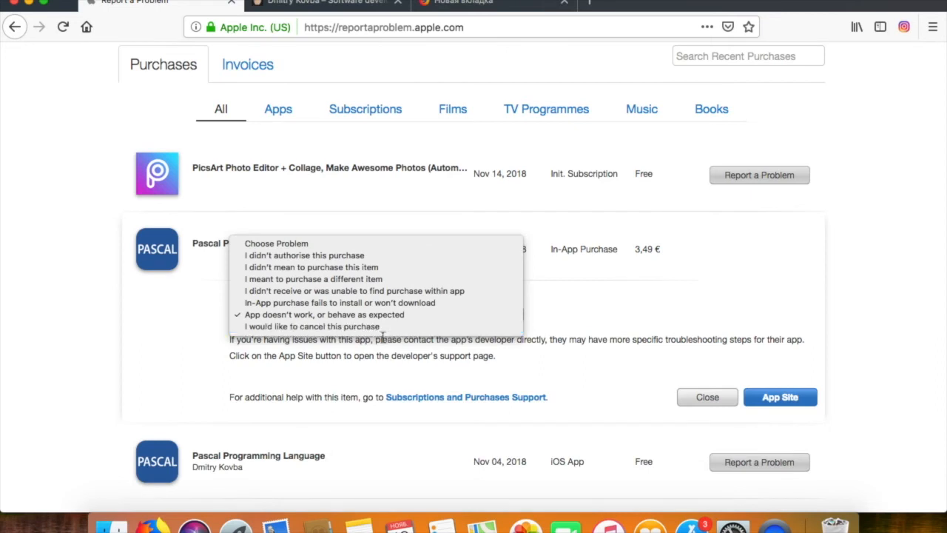
{"action": "left_click", "coordinate": [312, 326]}
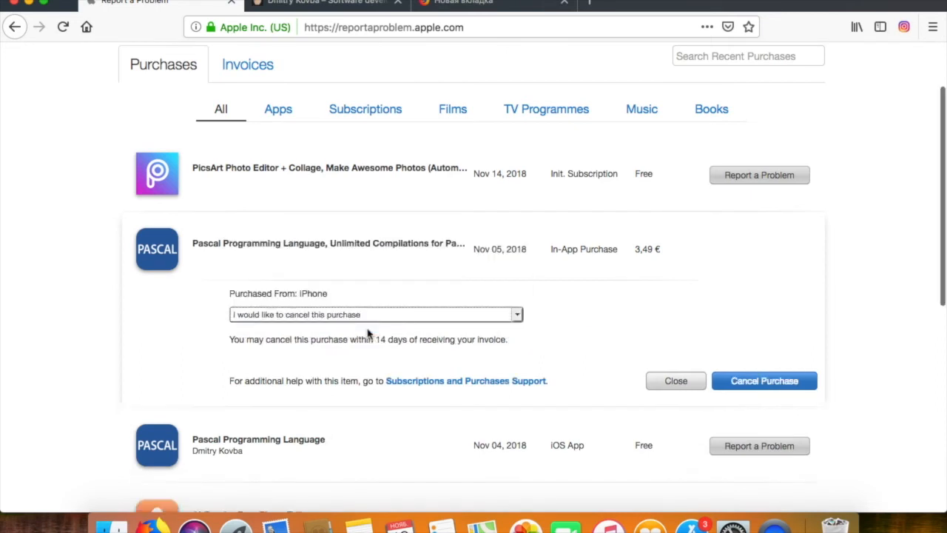
{"action": "mouse_move", "coordinate": [764, 380]}
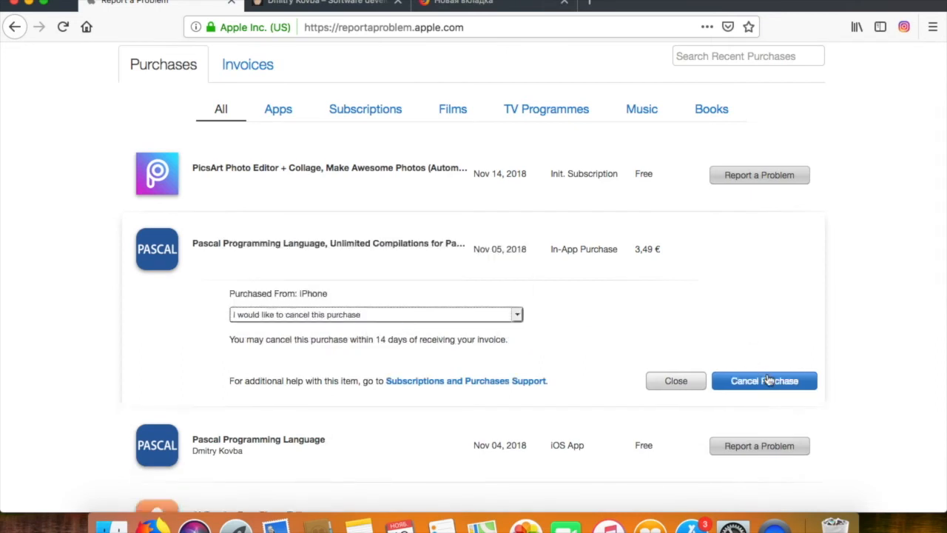
{"action": "left_click", "coordinate": [763, 381]}
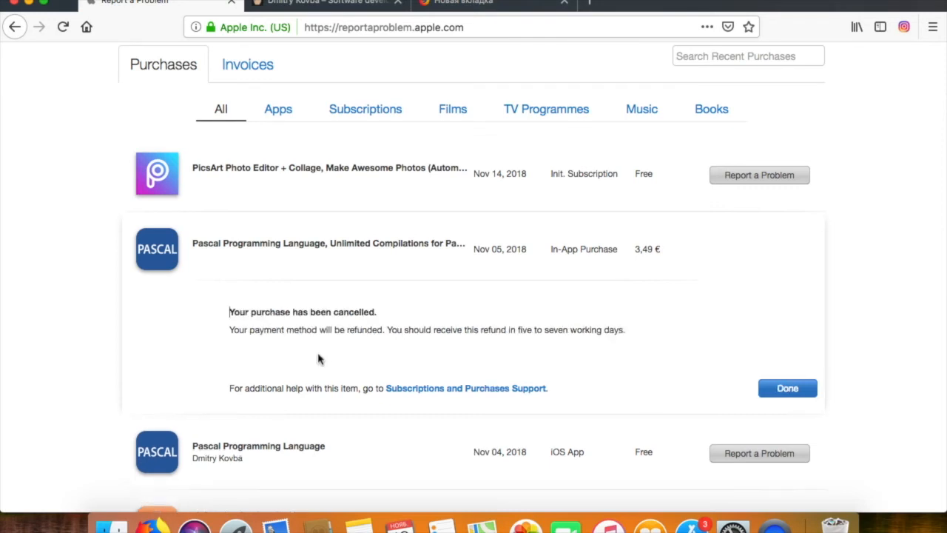
{"action": "mouse_move", "coordinate": [255, 298]}
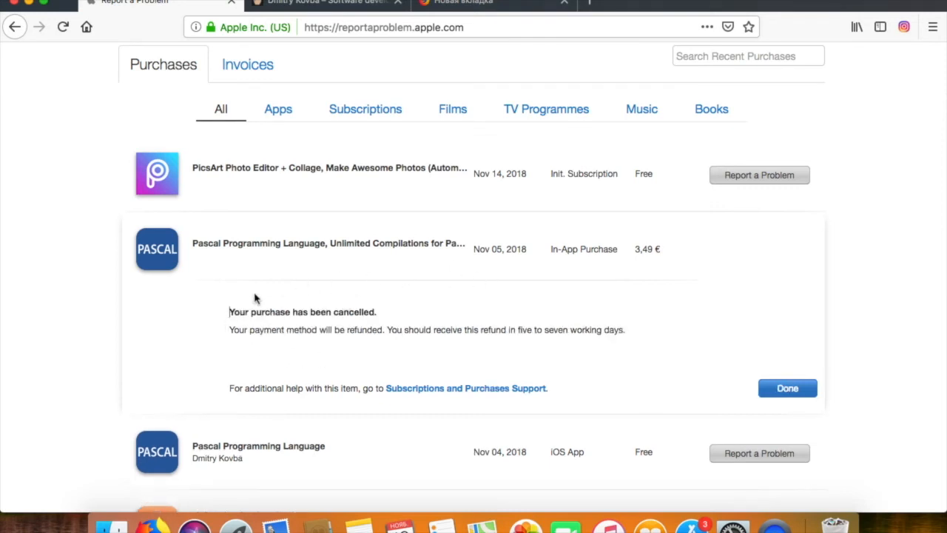
{"action": "mouse_move", "coordinate": [404, 317]}
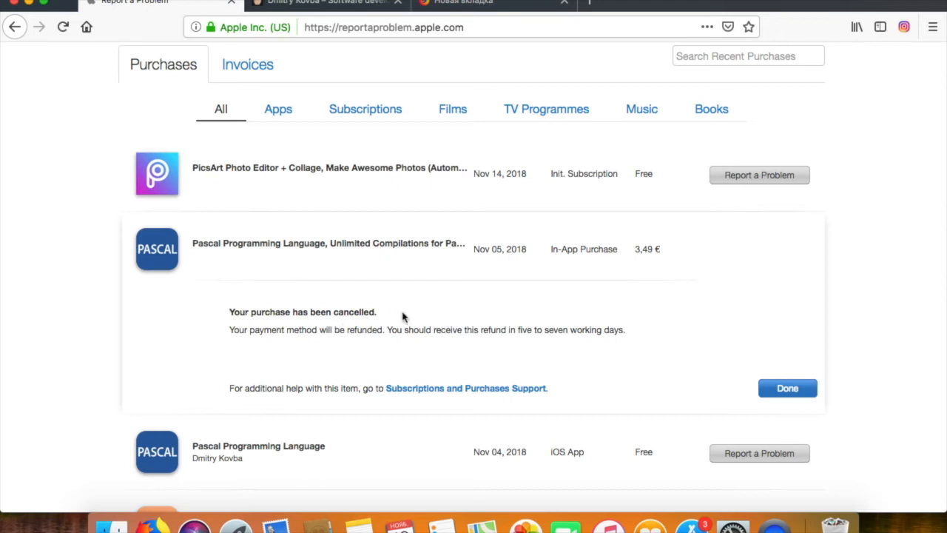
{"action": "mouse_move", "coordinate": [348, 344]}
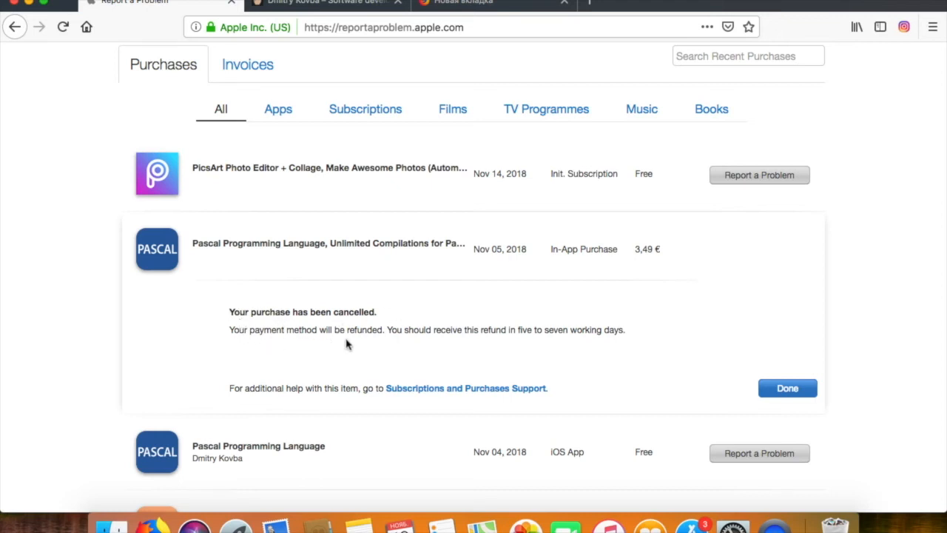
{"action": "mouse_move", "coordinate": [496, 341]}
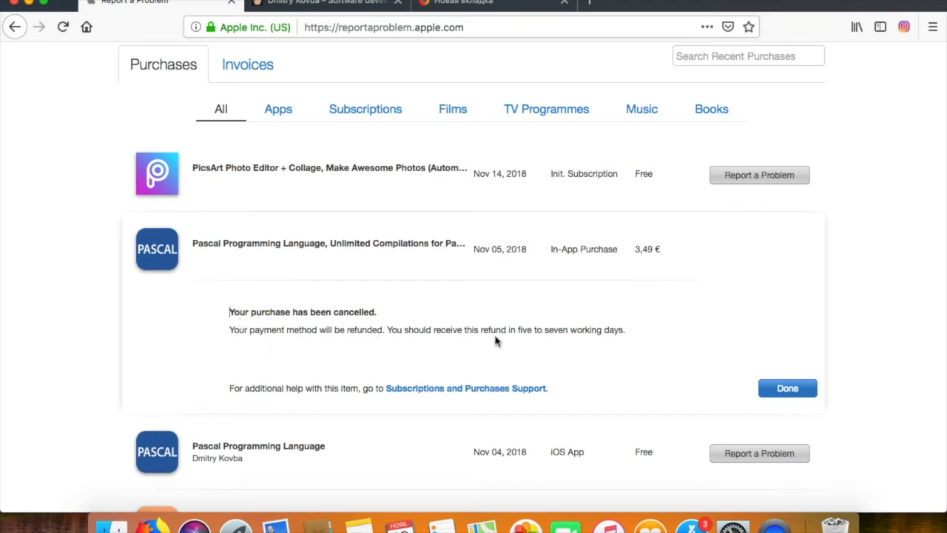
{"action": "mouse_move", "coordinate": [592, 335]}
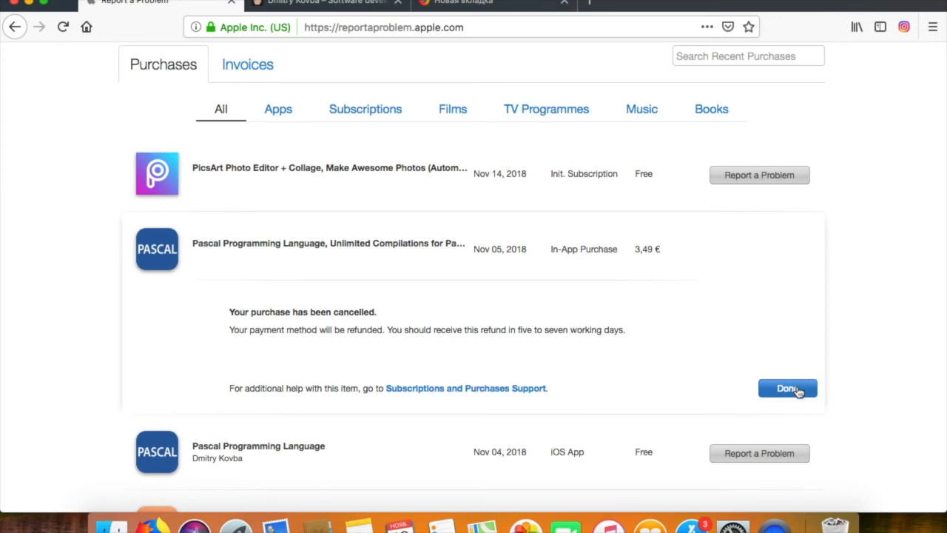
{"action": "mouse_move", "coordinate": [679, 368]}
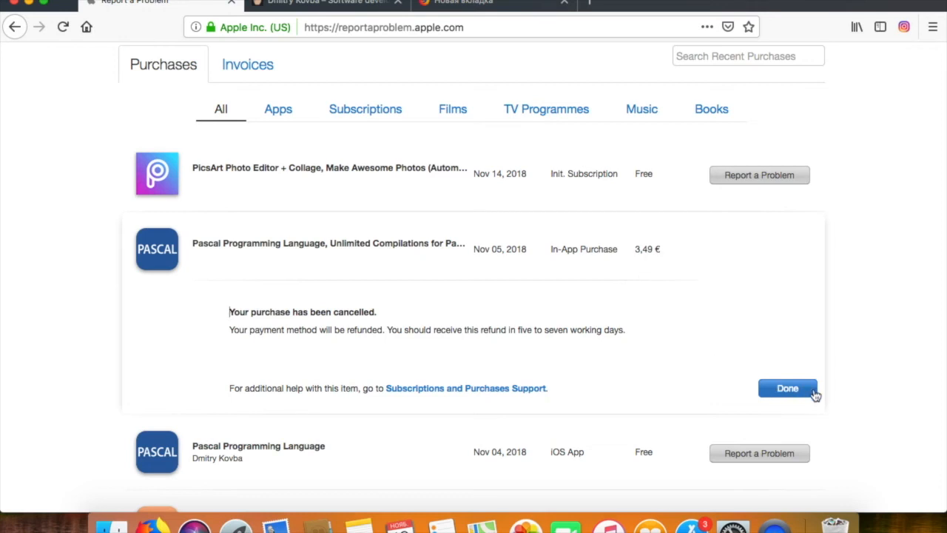
Step: Select Done on the cancellation notice to show Pascal marked Refunded
{"action": "left_click", "coordinate": [786, 388]}
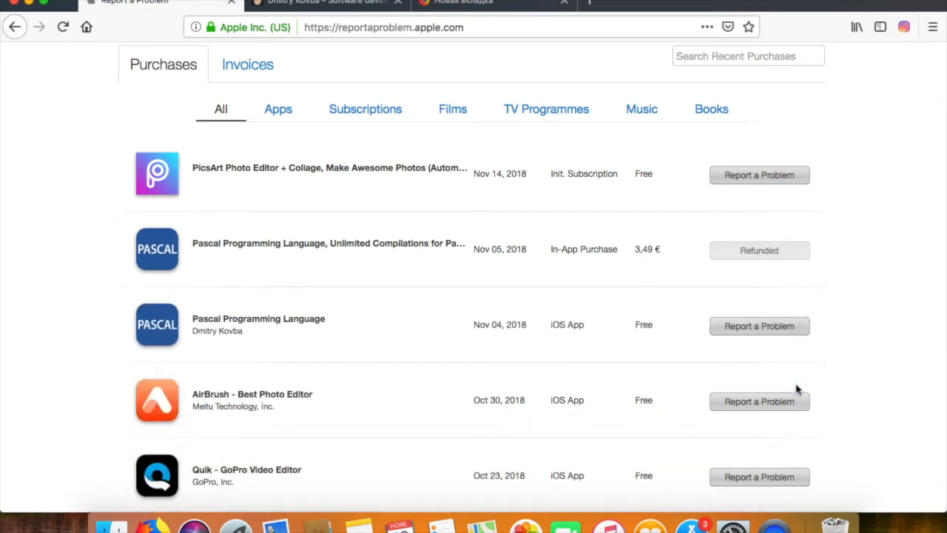
{"action": "mouse_move", "coordinate": [619, 275]}
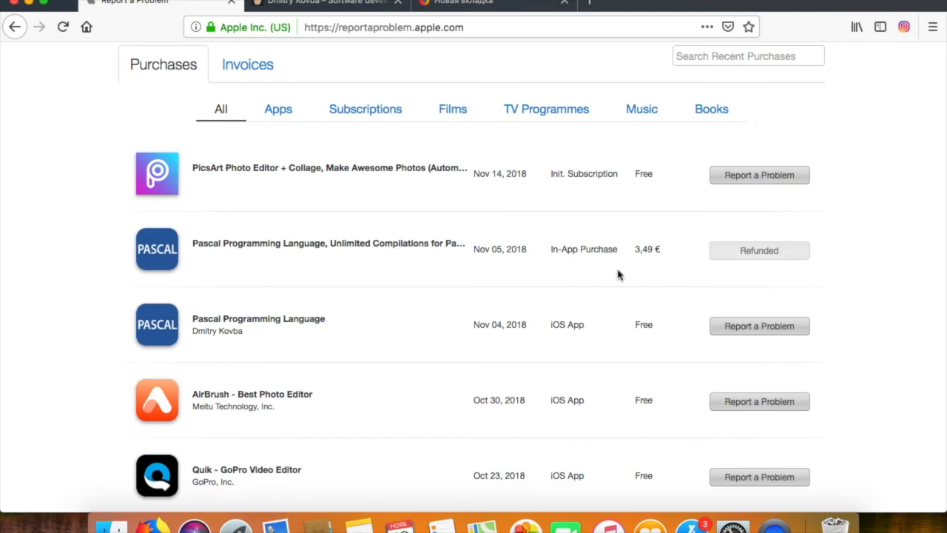
{"action": "mouse_move", "coordinate": [728, 146]}
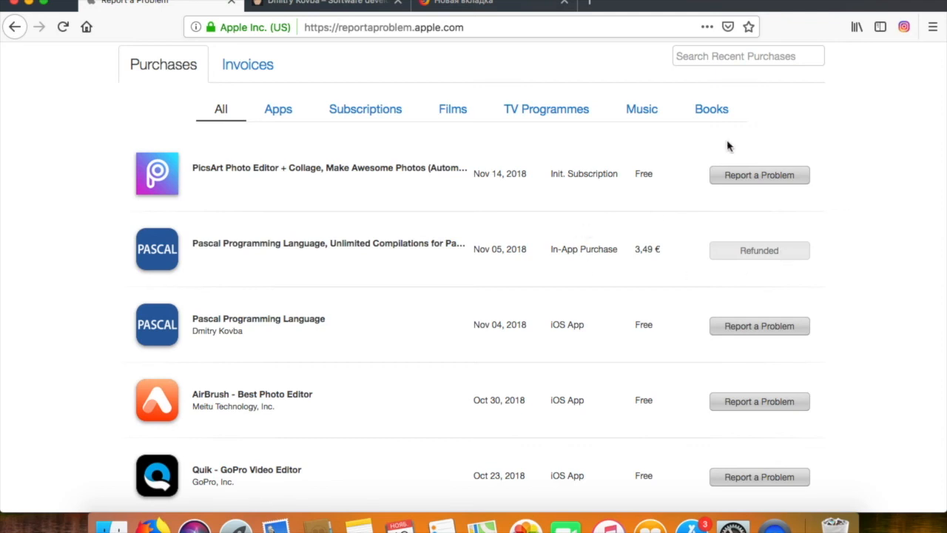